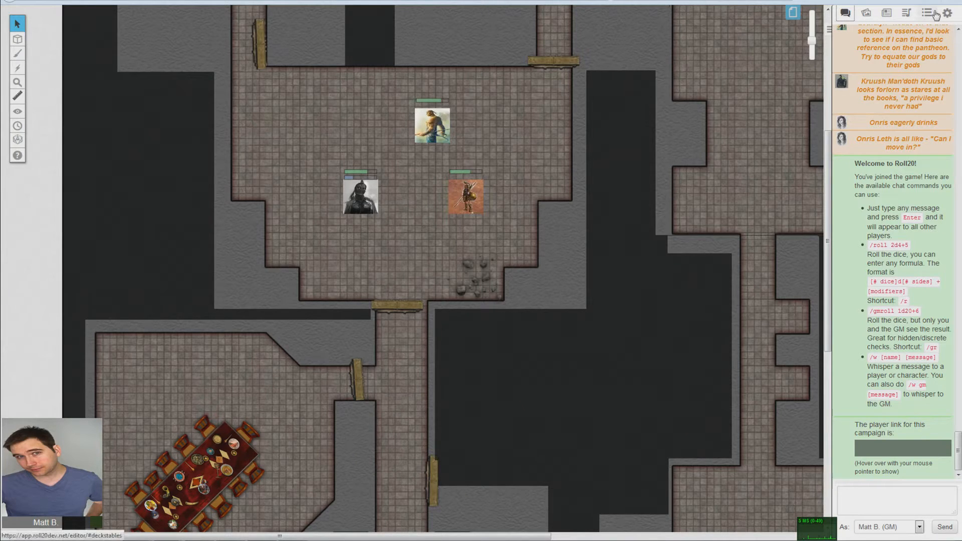
Step: Show the Collections list with the Playing Cards deck and Dungeon-Loot-Beginning table
click(924, 11)
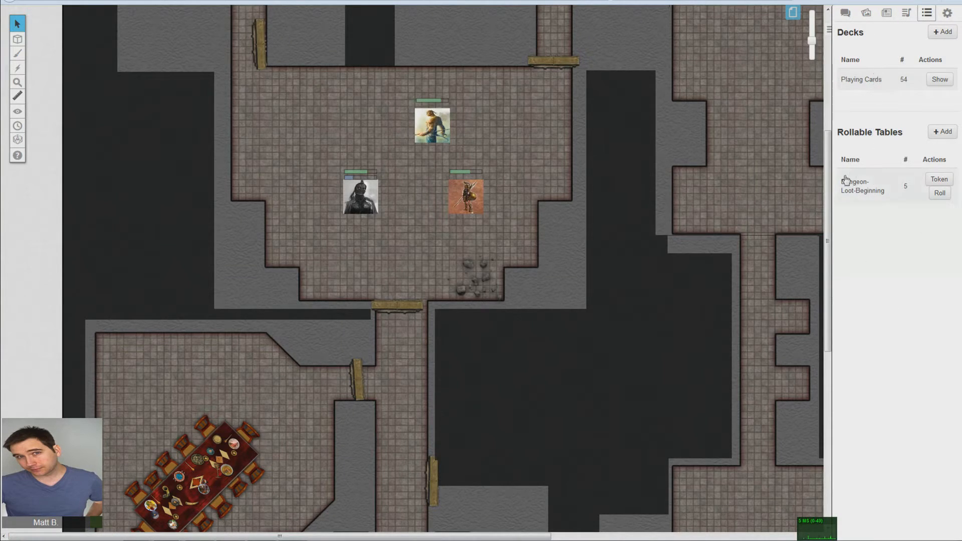
mouse_move(864, 232)
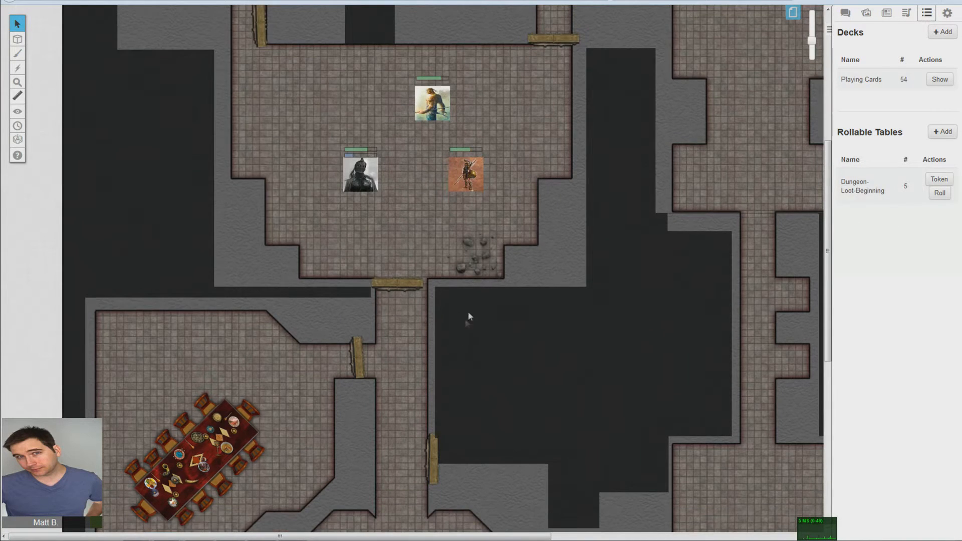
mouse_move(867, 198)
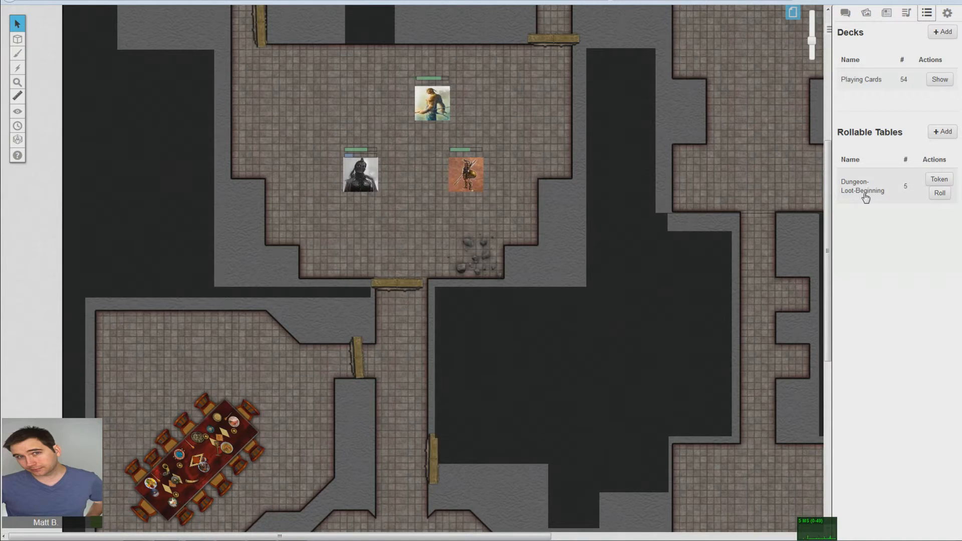
Step: Bring up the Dungeon-Loot-Beginning editor listing its five loot items
click(862, 186)
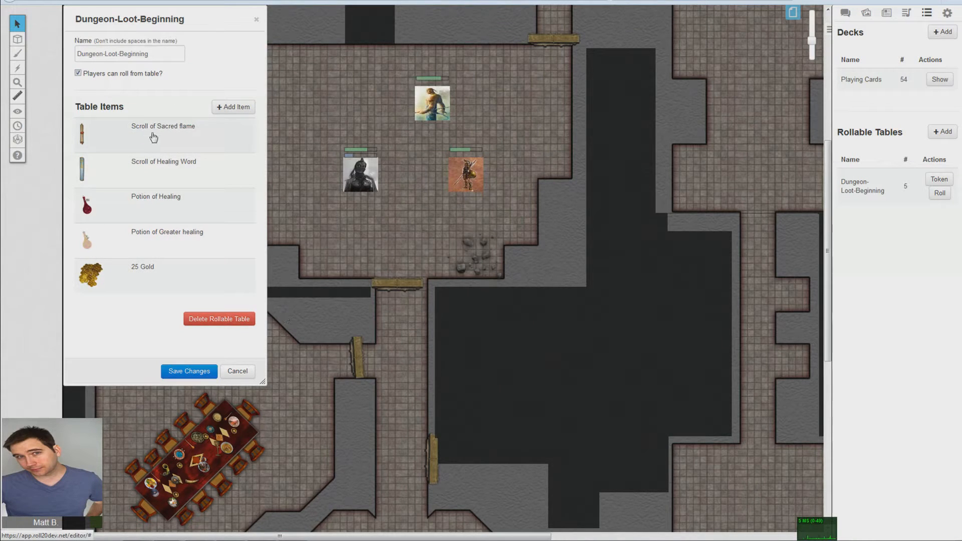
mouse_move(196, 53)
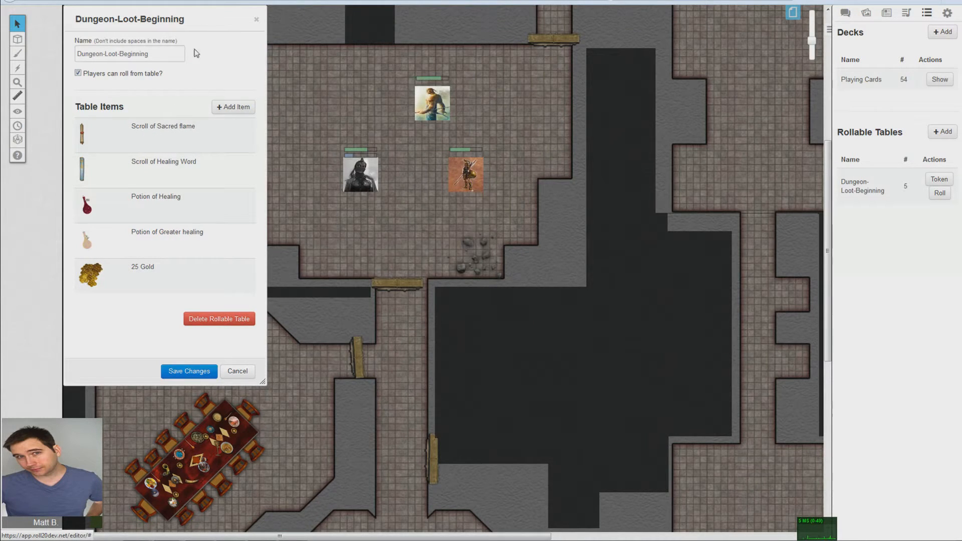
mouse_move(279, 145)
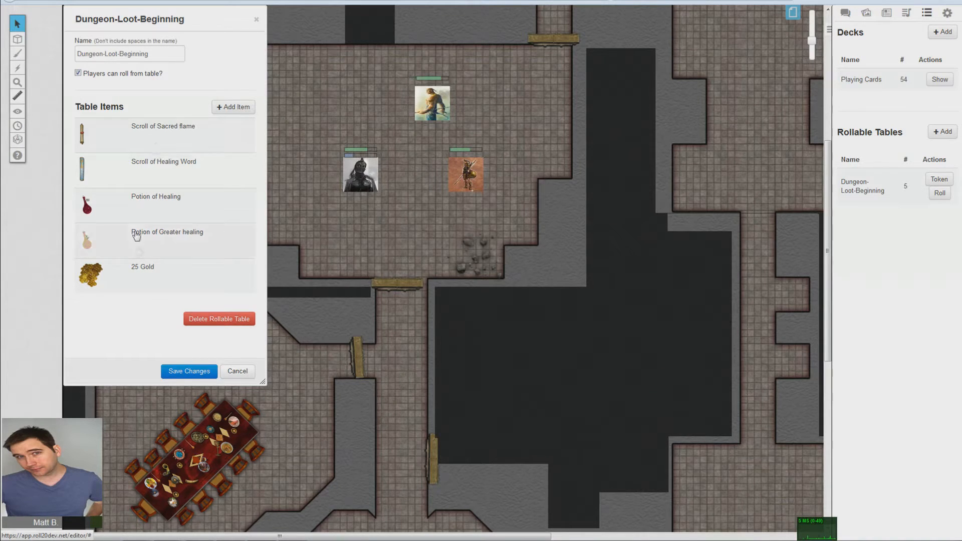
mouse_move(349, 94)
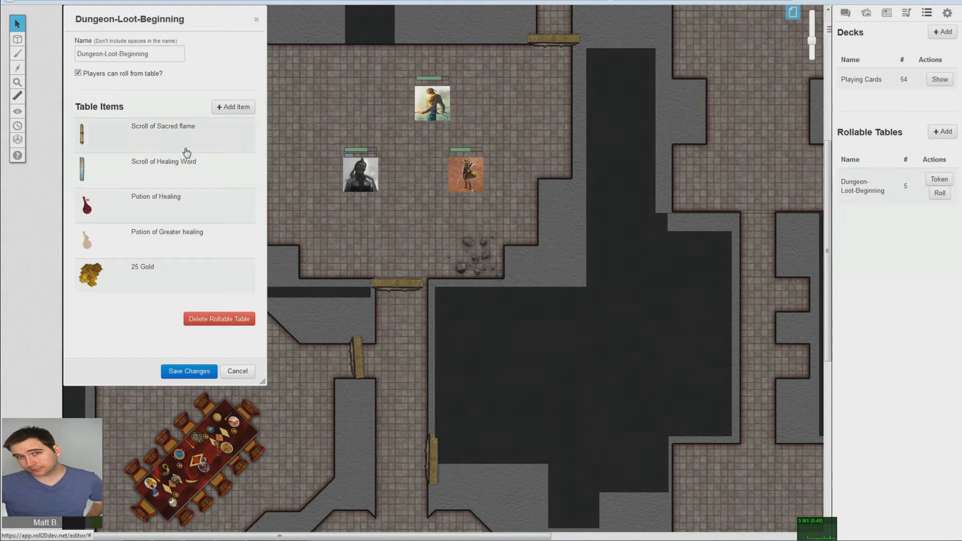
Step: Reveal the item weights: Scroll of Sacred flame 10, 25 Gold 25, Potion of Healing 50, Scroll of Healing Word 10
click(162, 132)
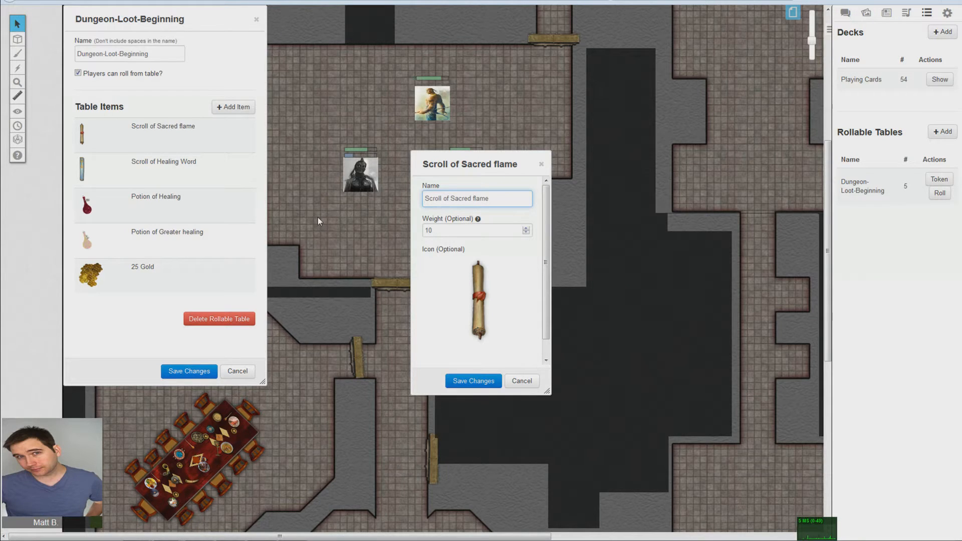
mouse_move(486, 129)
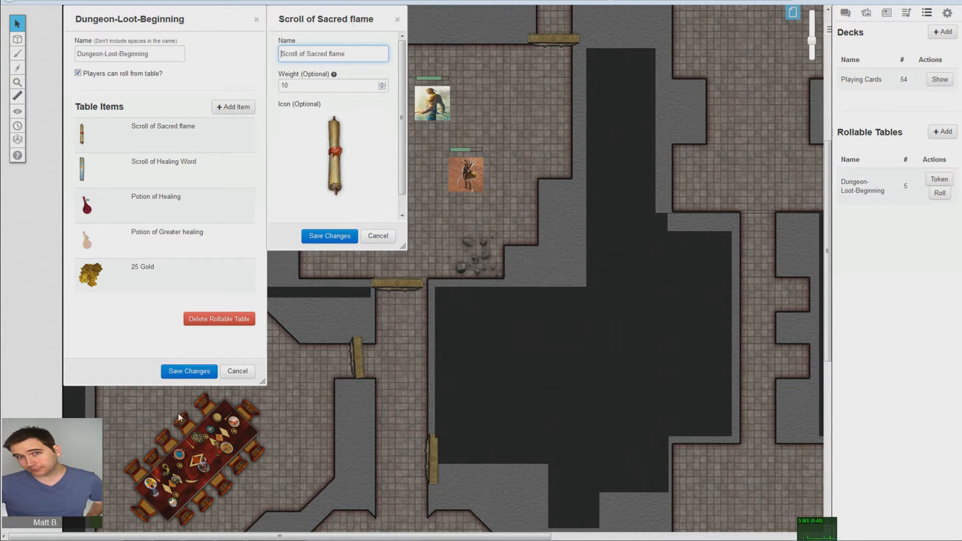
click(150, 274)
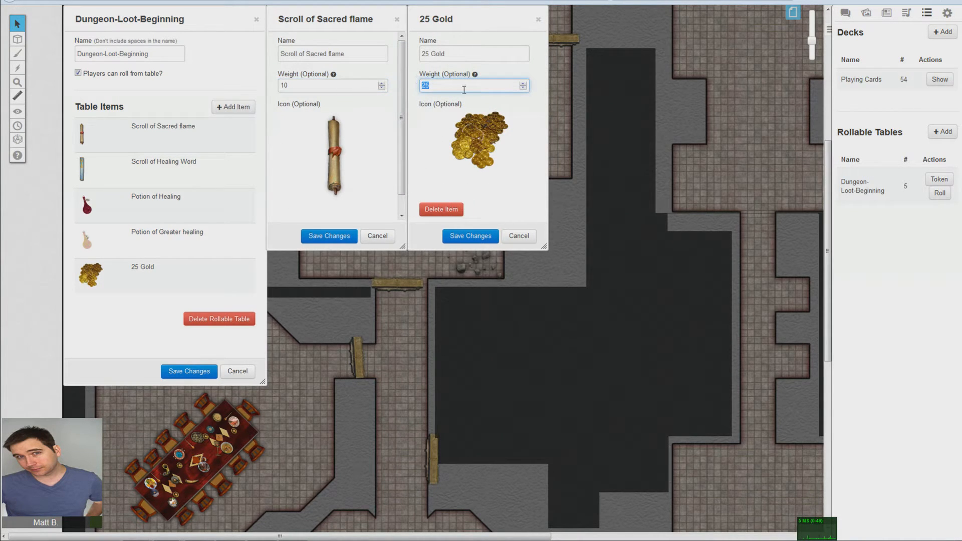
click(156, 200)
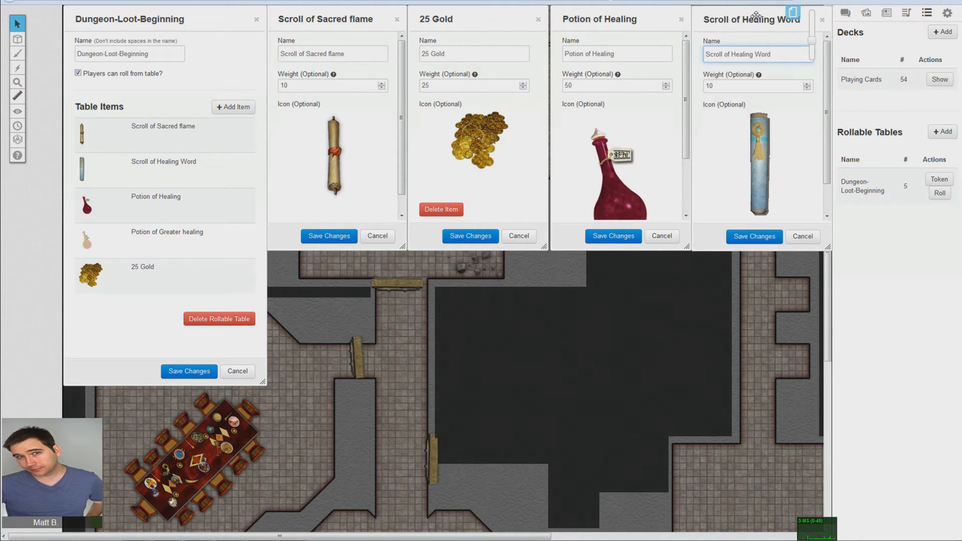
Step: Save the loot table's changes and dismiss the Sacred flame and Healing Word item windows
drag(752, 19, 344, 270)
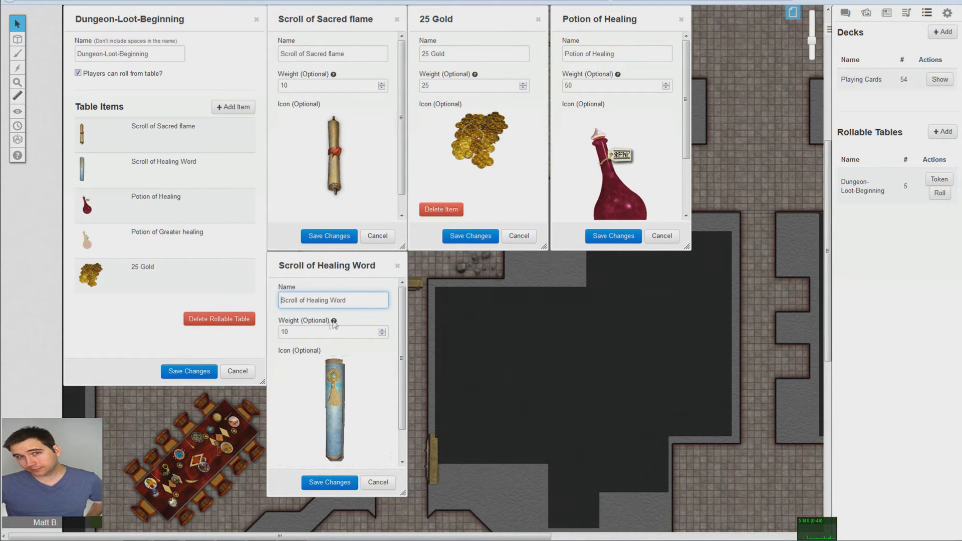
mouse_move(333, 321)
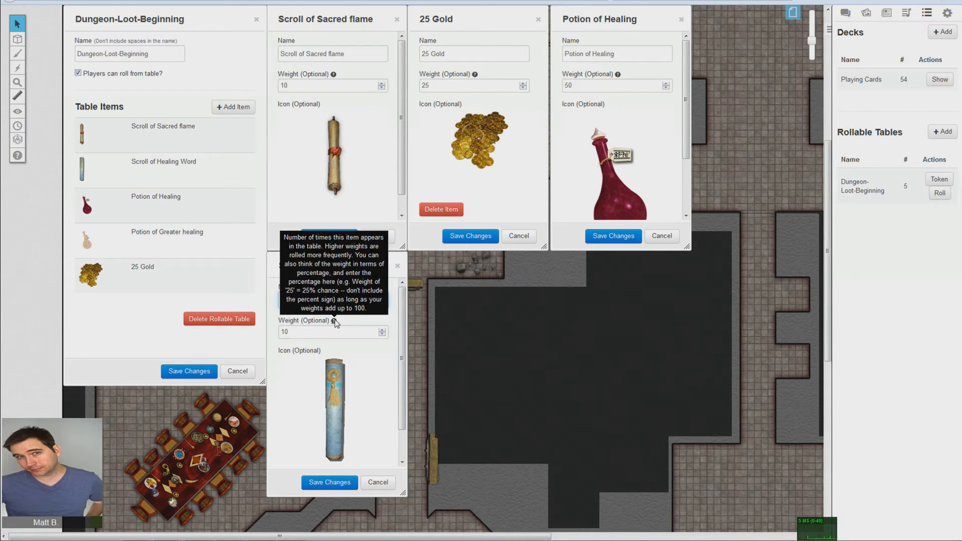
mouse_move(335, 324)
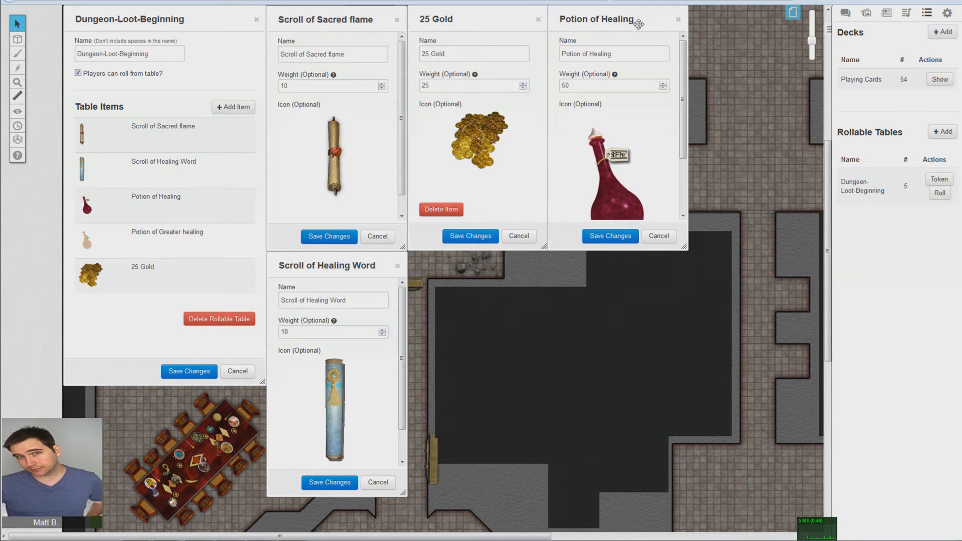
mouse_move(232, 65)
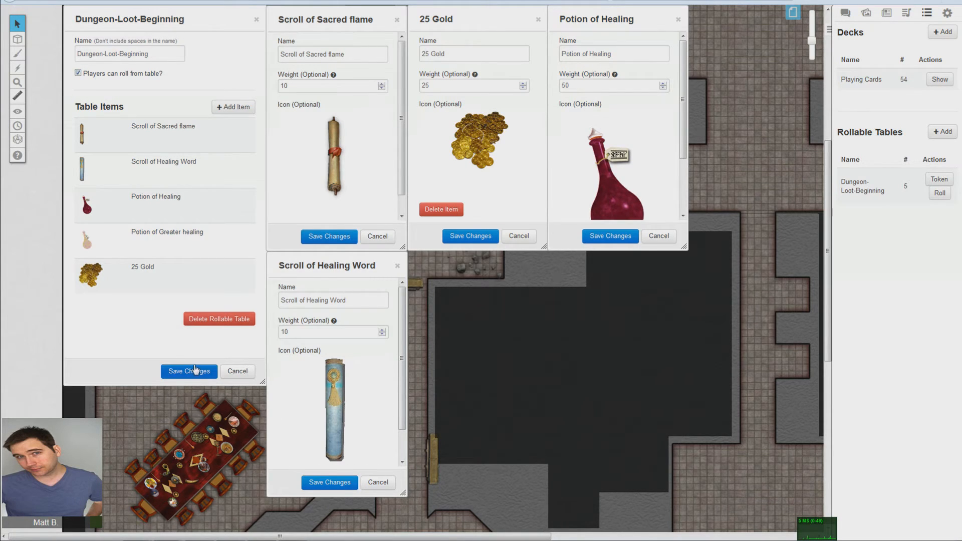
click(188, 371)
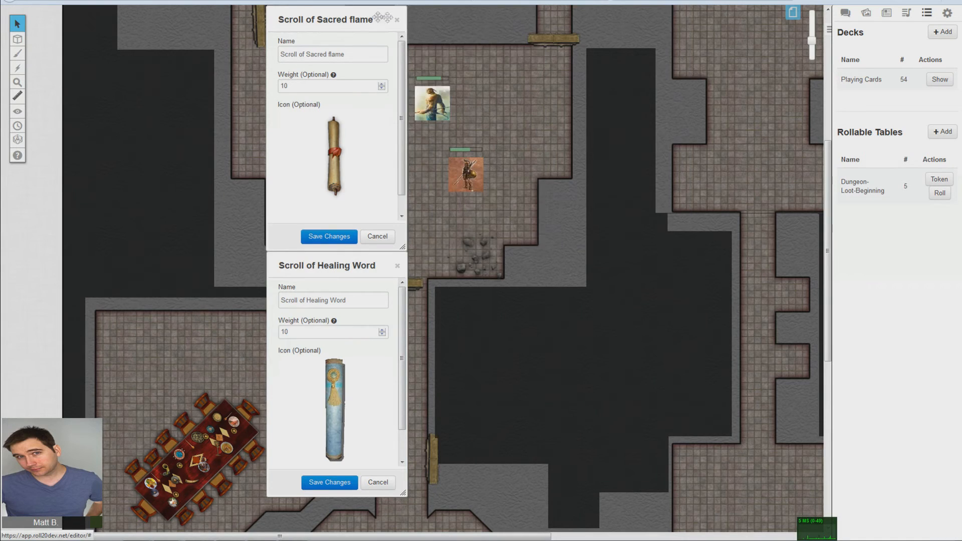
click(396, 18)
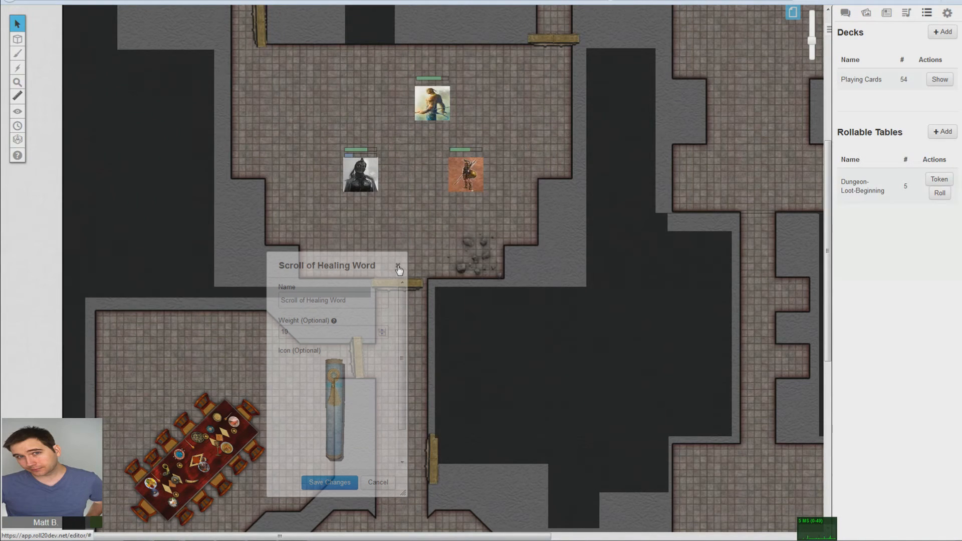
click(398, 267)
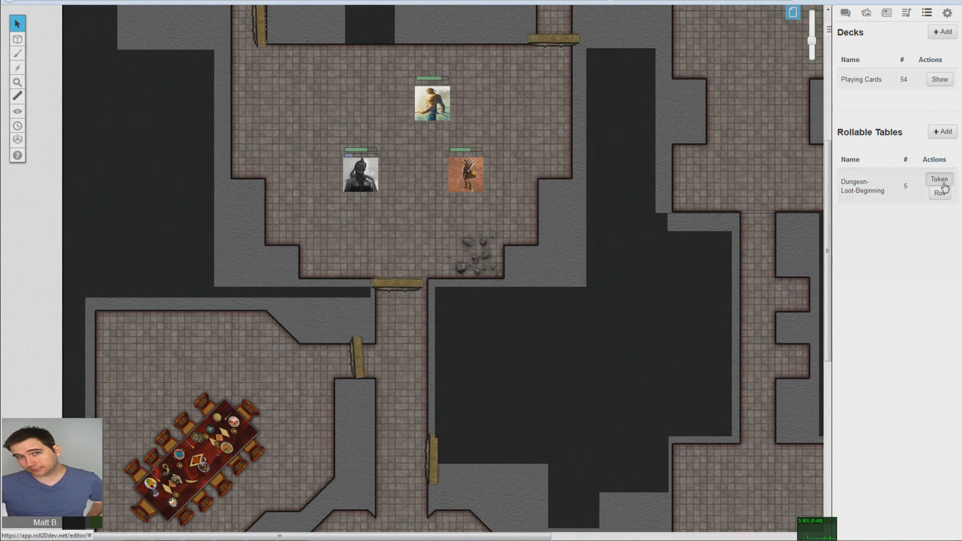
Step: Drop the loot table as a token and relocate it from the doorway to the room's right wall
click(939, 178)
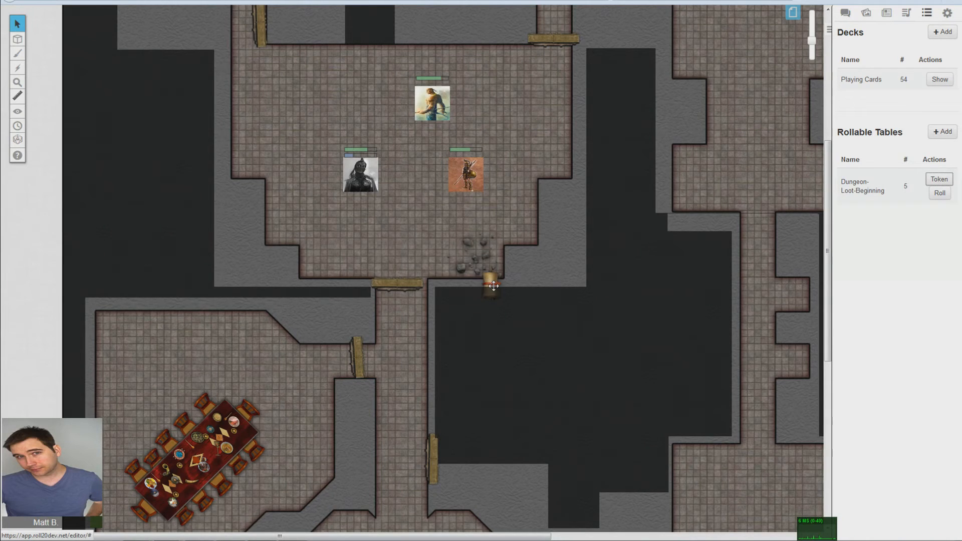
drag(491, 288, 399, 246)
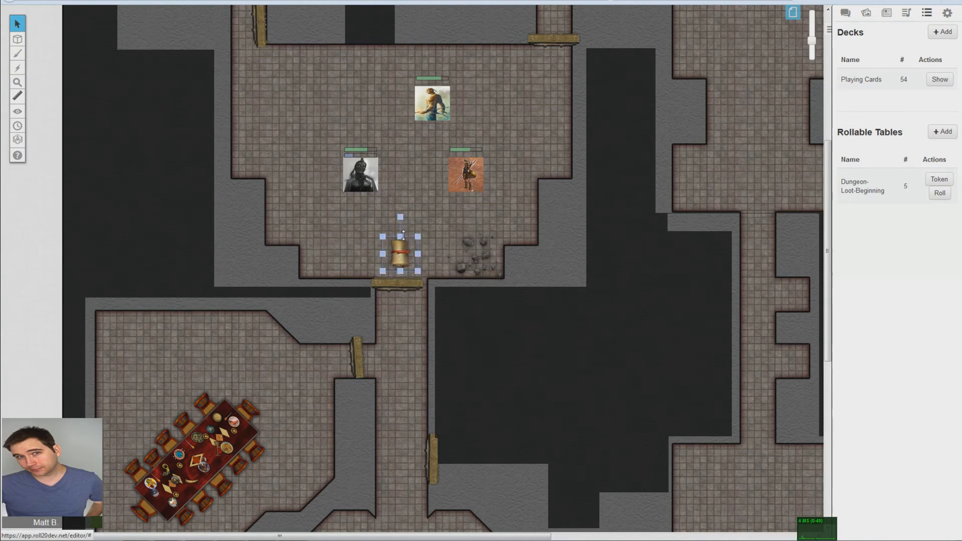
drag(401, 254, 300, 124)
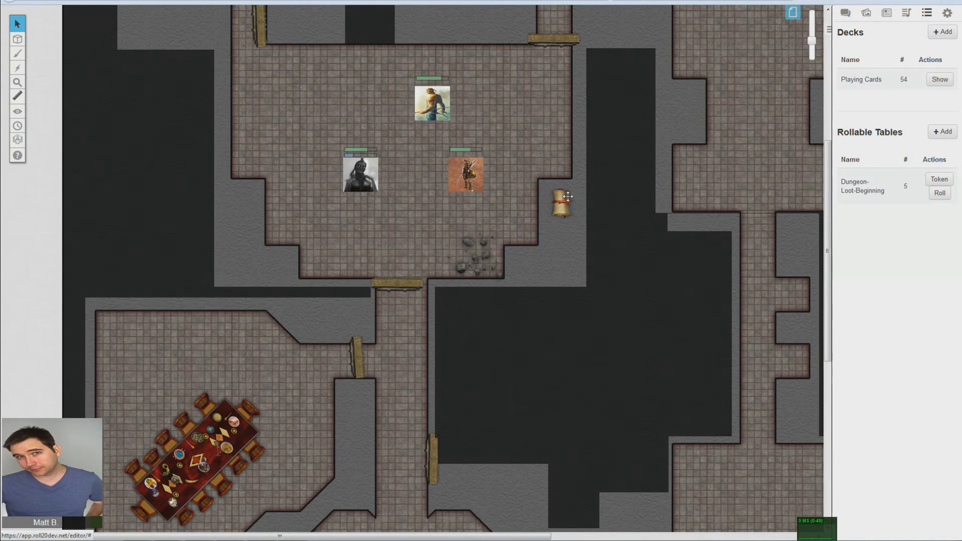
click(562, 205)
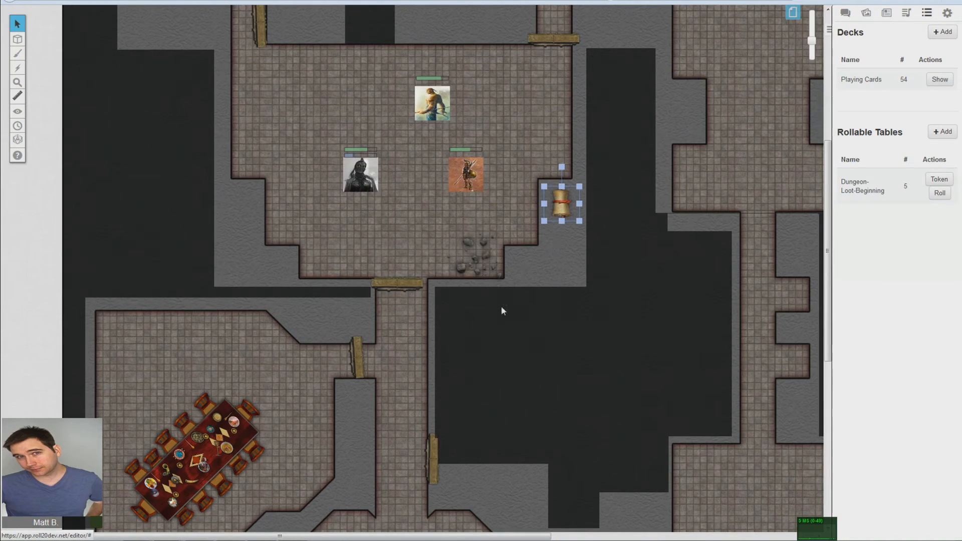
mouse_move(572, 297)
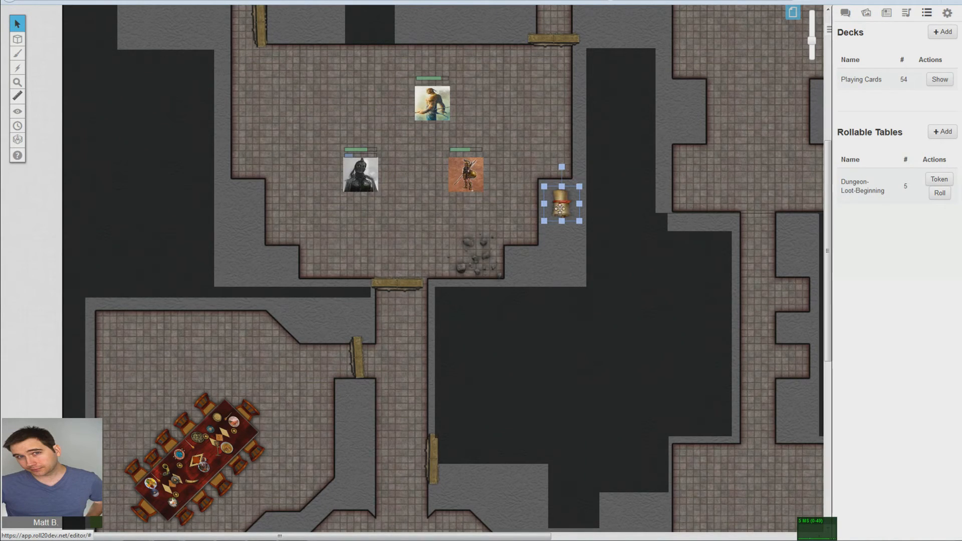
Step: Roll the token twice via Multi-Sided » Random Side, posting each loot result in chat
right_click(561, 211)
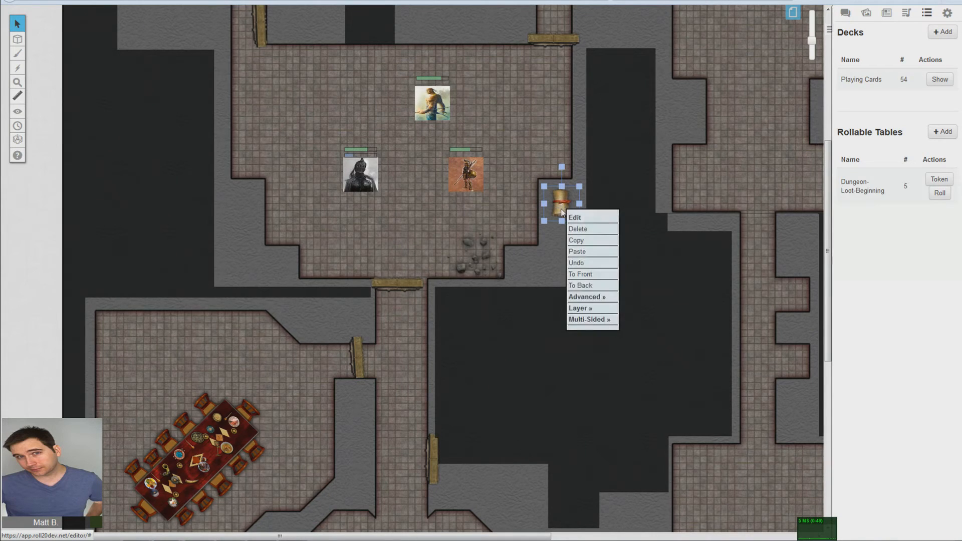
mouse_move(580, 308)
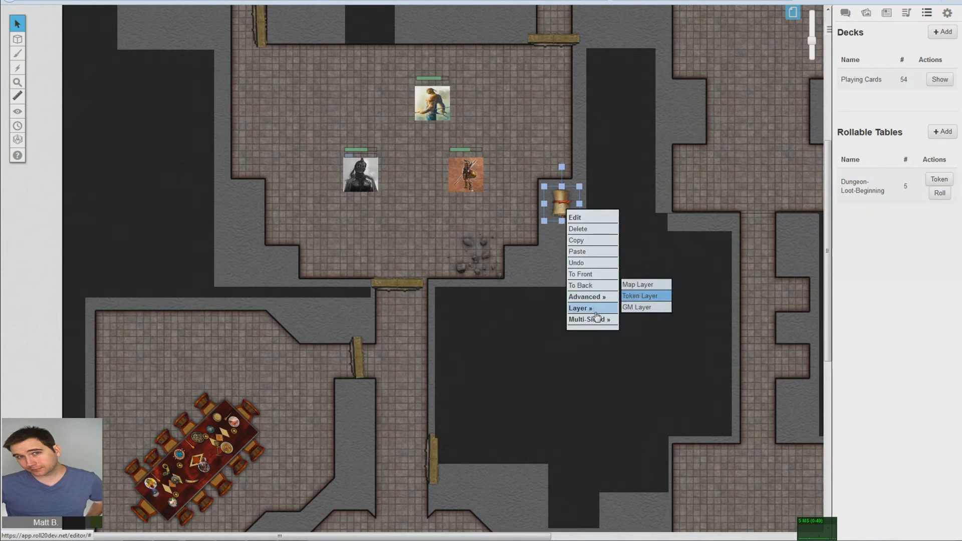
mouse_move(602, 321)
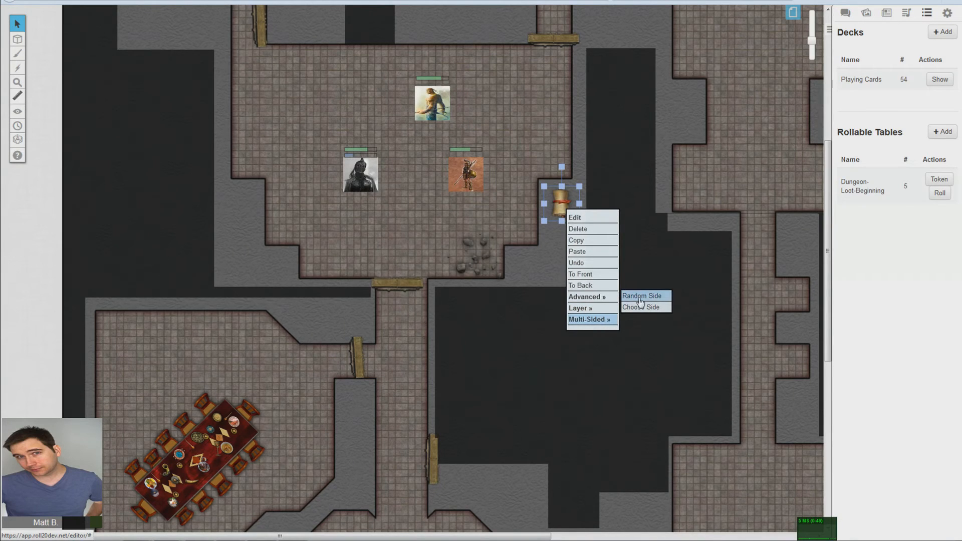
click(642, 295)
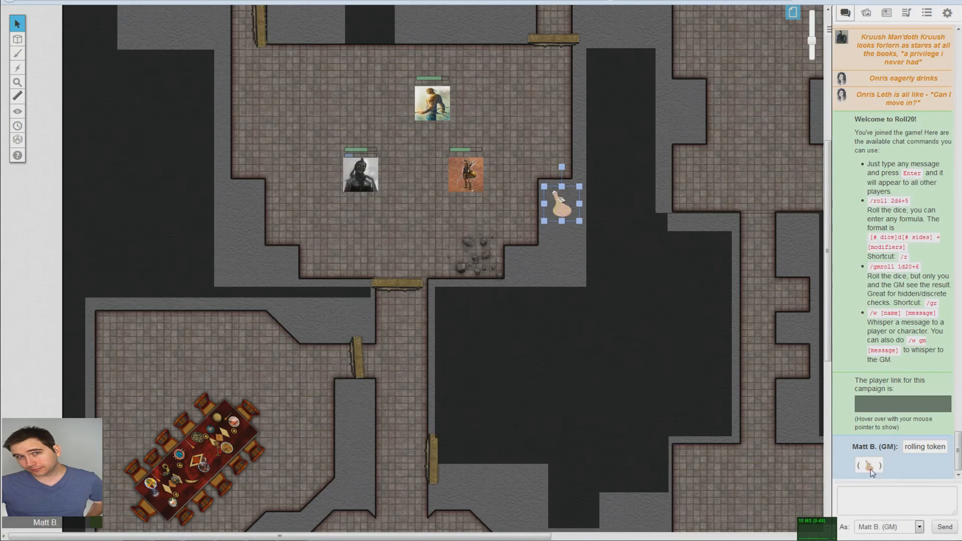
mouse_move(871, 492)
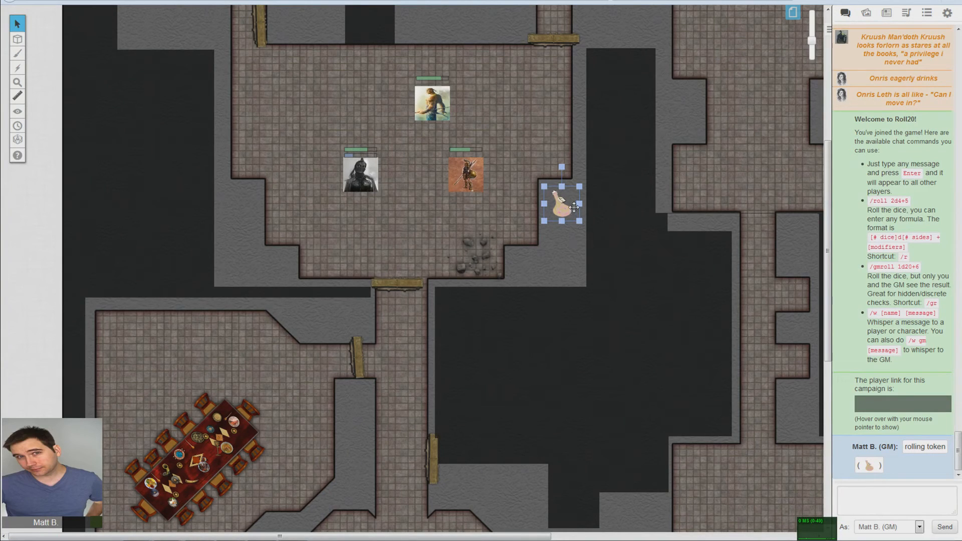
right_click(560, 211)
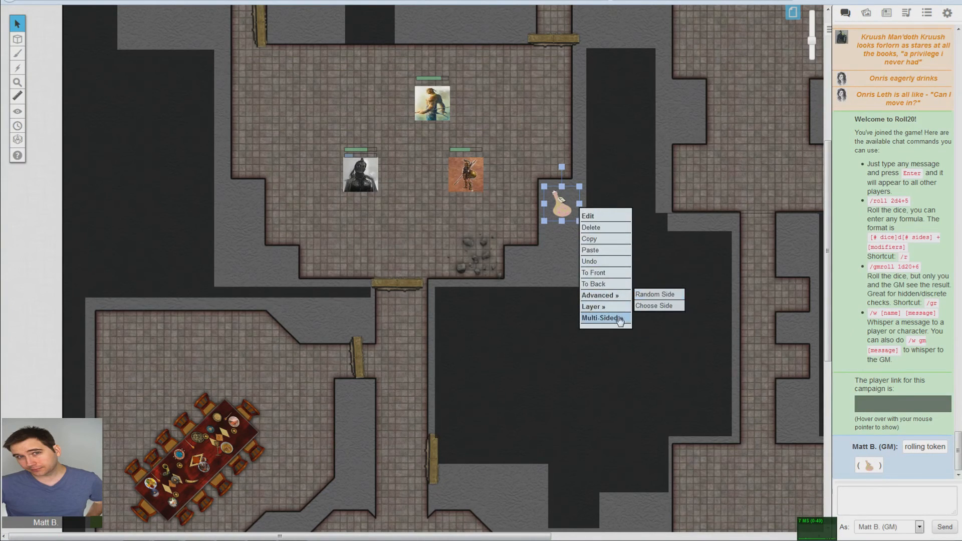
click(656, 295)
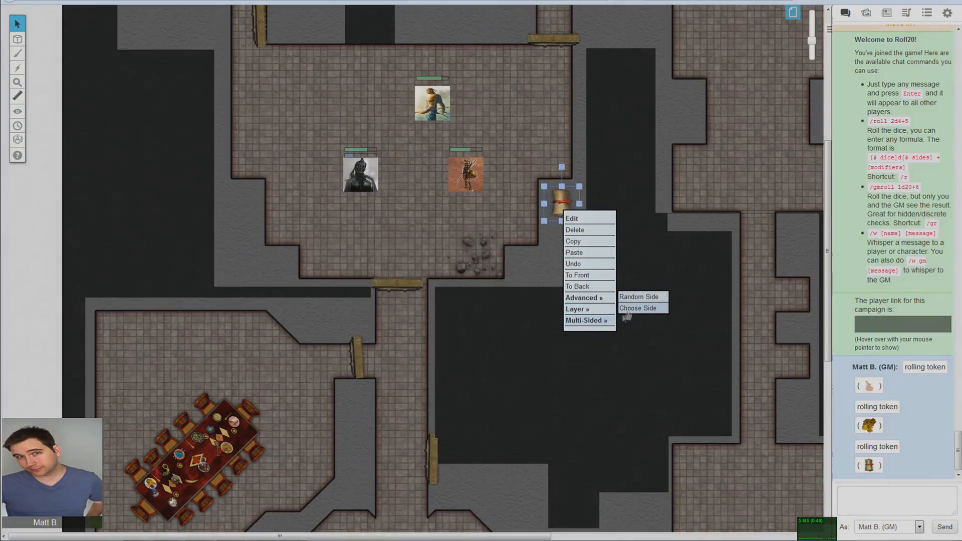
click(639, 297)
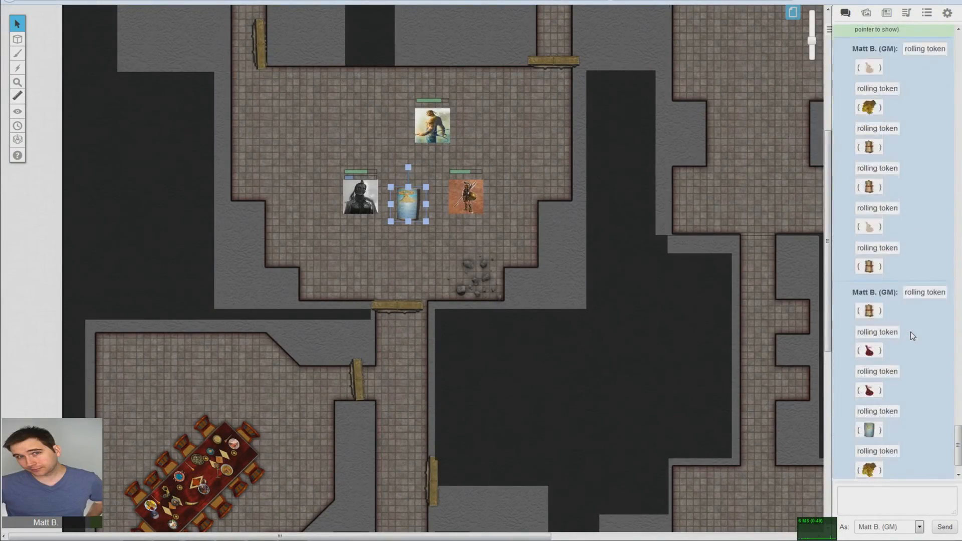
Step: Scroll down through the chat log of rolled loot results
scroll(down, 3)
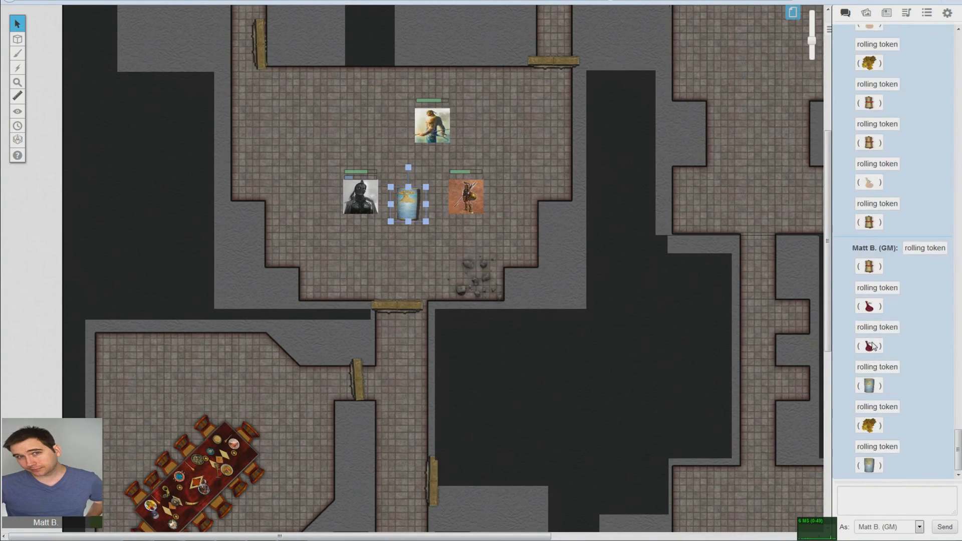
scroll(down, 3)
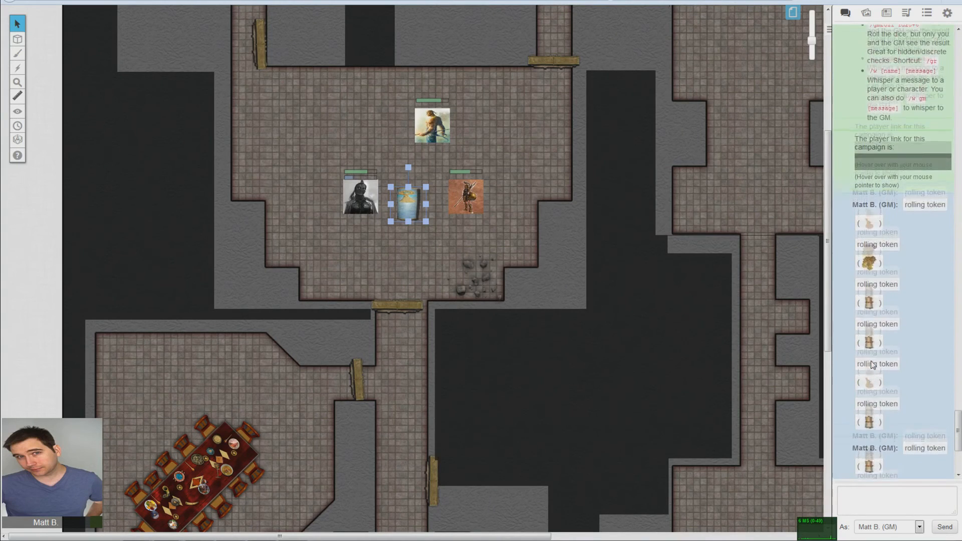
scroll(down, 3)
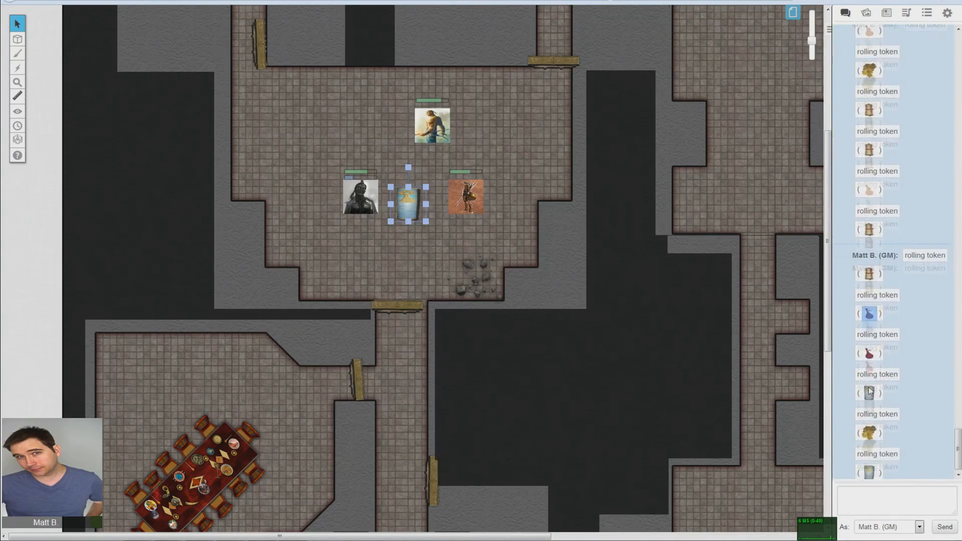
scroll(down, 3)
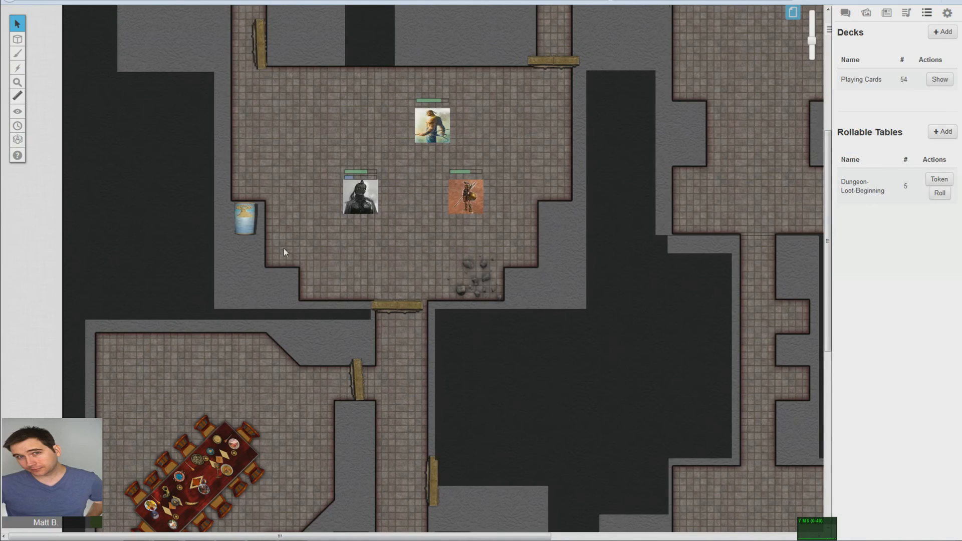
mouse_move(257, 258)
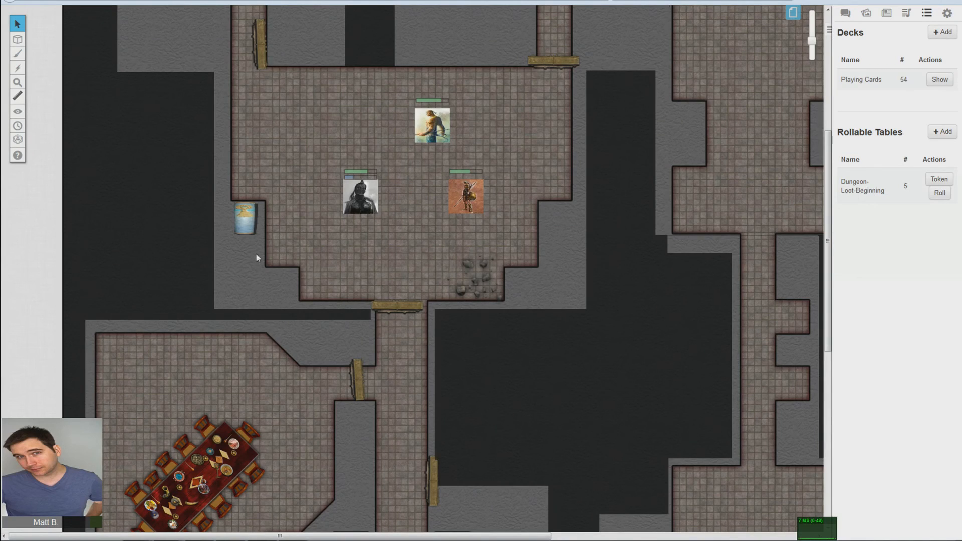
mouse_move(260, 232)
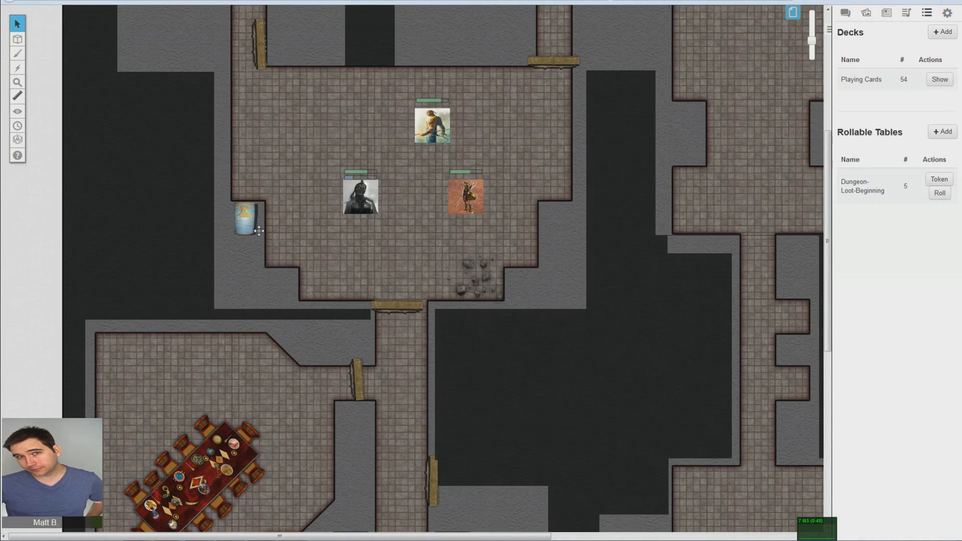
mouse_move(276, 222)
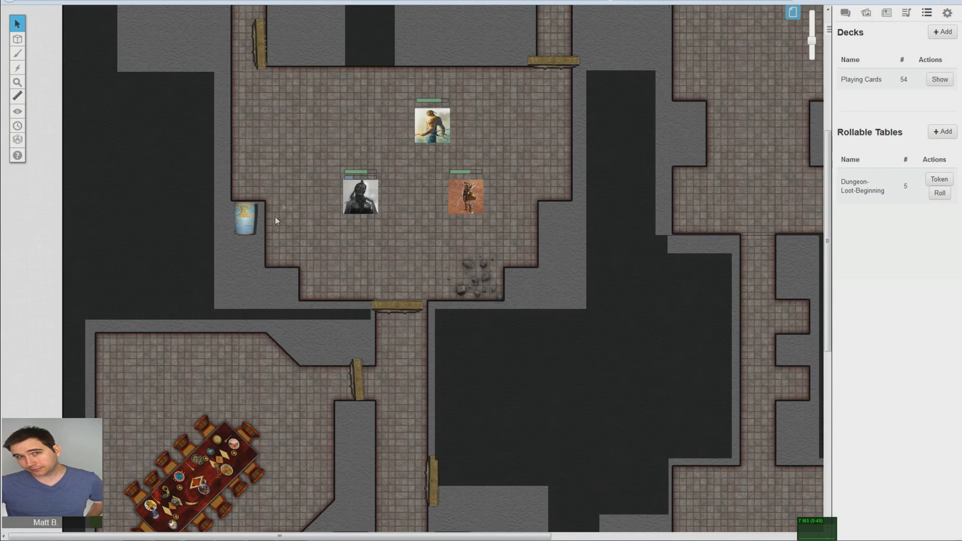
mouse_move(316, 127)
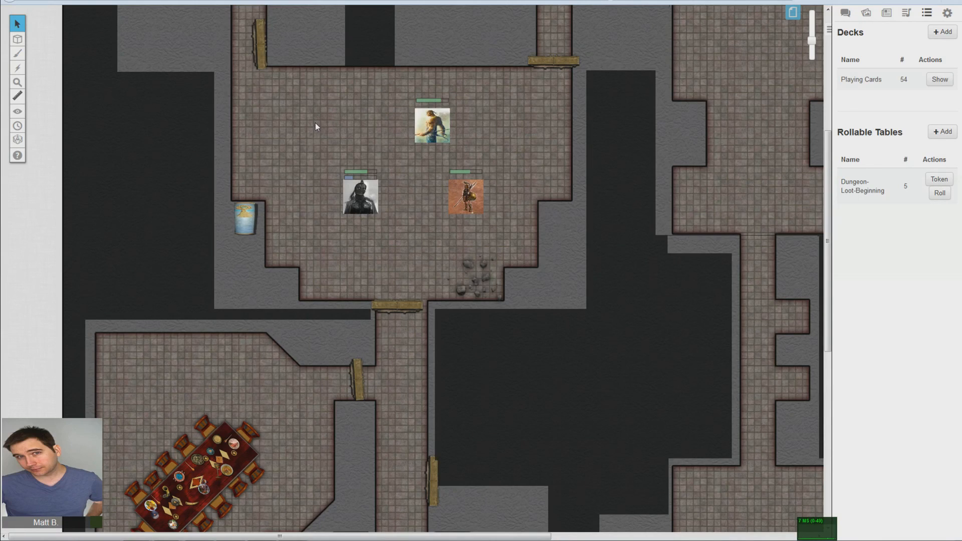